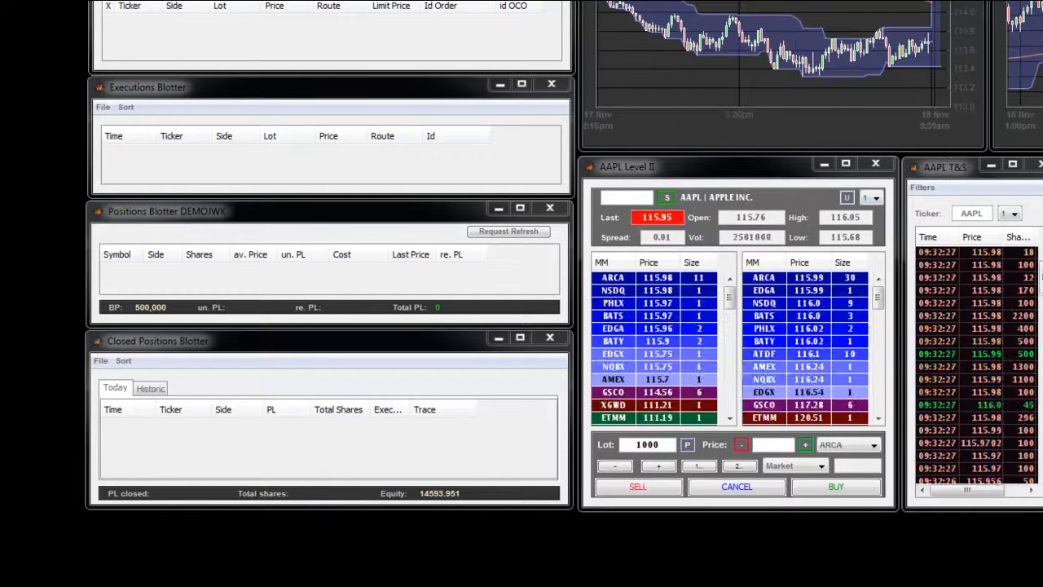
# Buy 1000 AAPL shares at market from the Level II window, filled near 115.98.
pyautogui.click(836, 487)
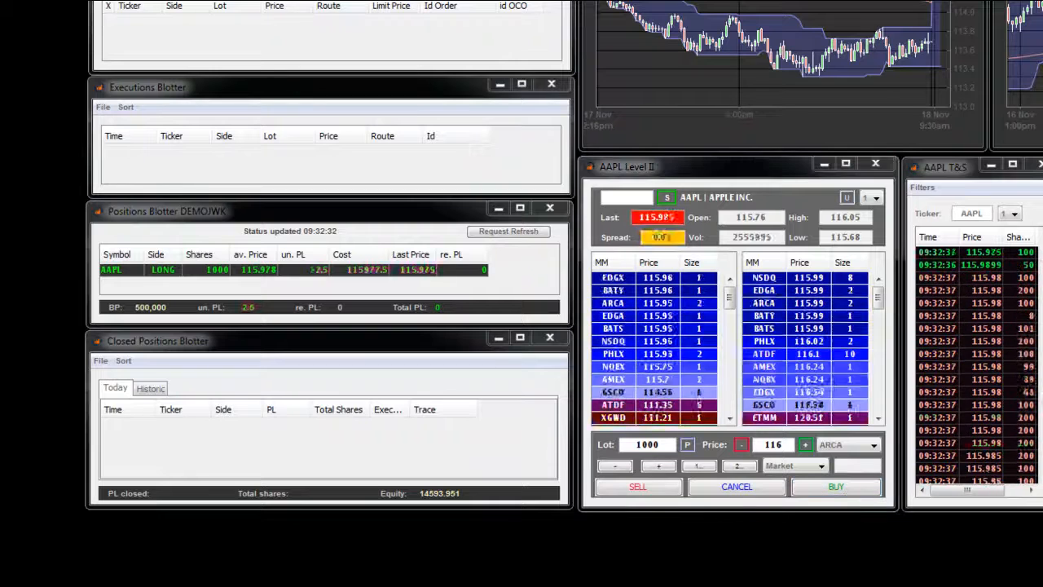
pyautogui.click(835, 487)
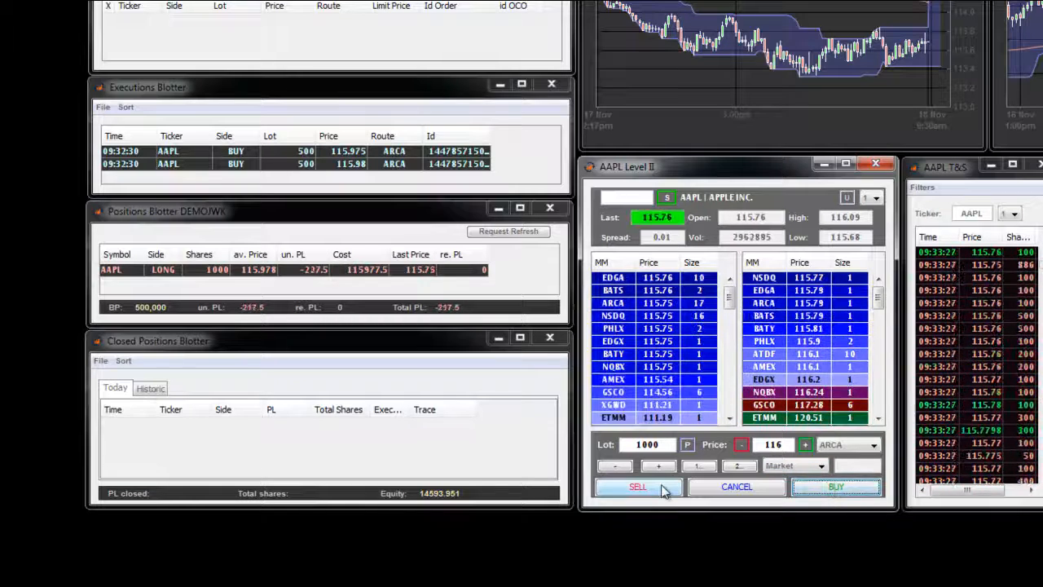
# Buy another 1000 AAPL shares at market, filled near 115.85.
pyautogui.click(835, 486)
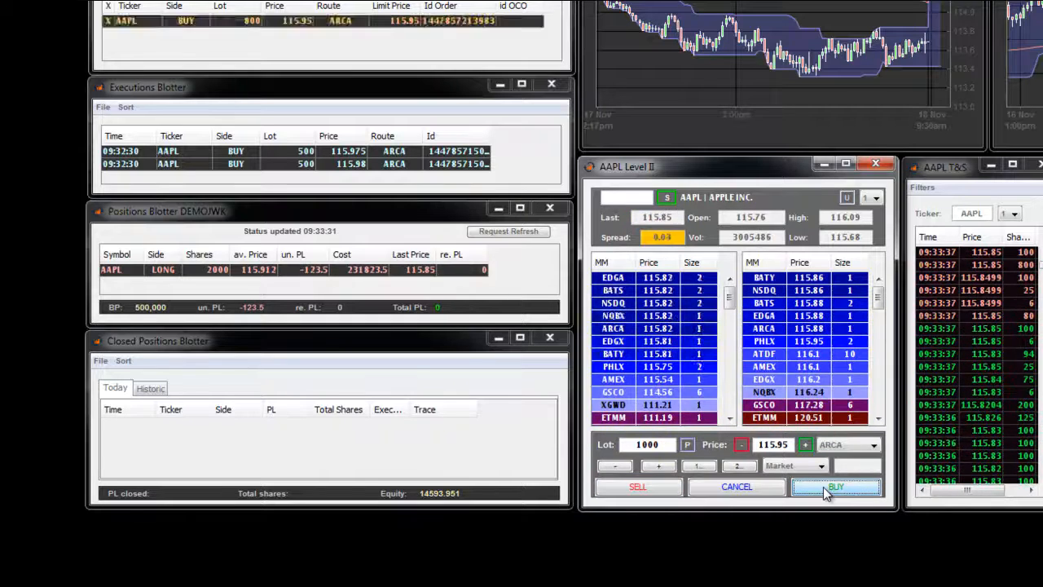
pyautogui.click(836, 486)
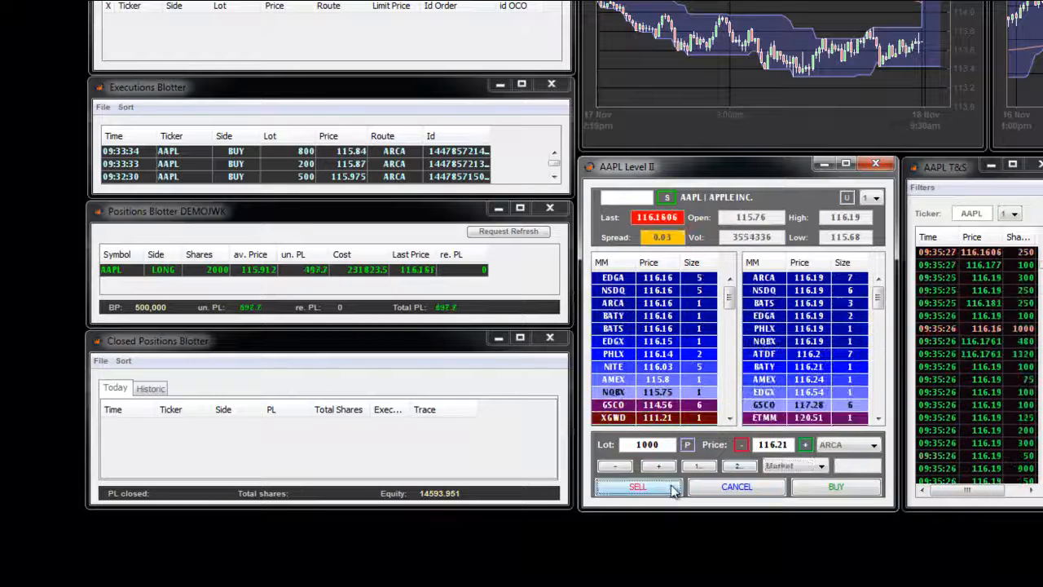
# Sell two 1000-share AAPL lots at market for a realized profit.
pyautogui.click(638, 486)
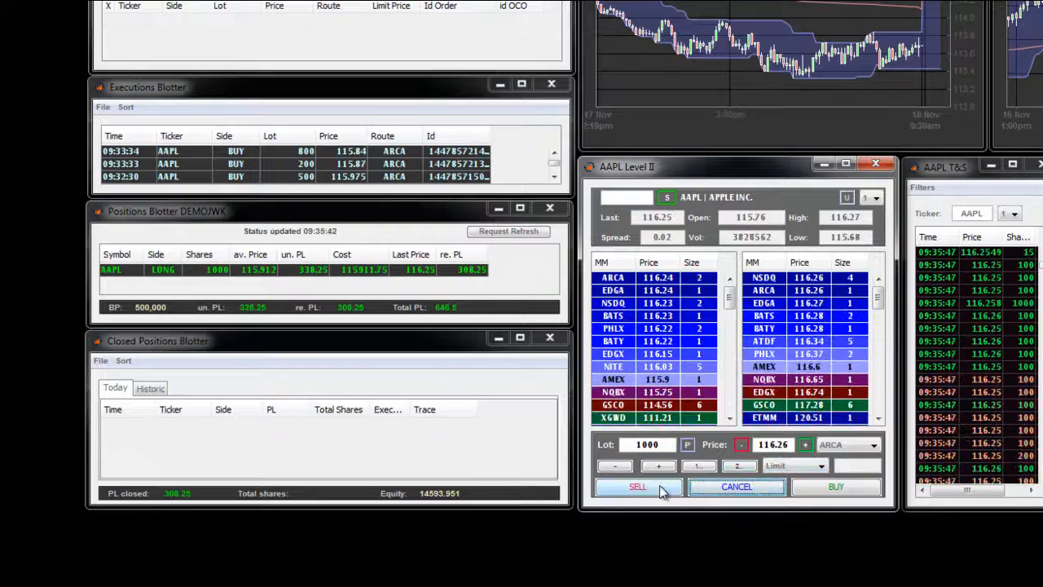
pyautogui.click(638, 486)
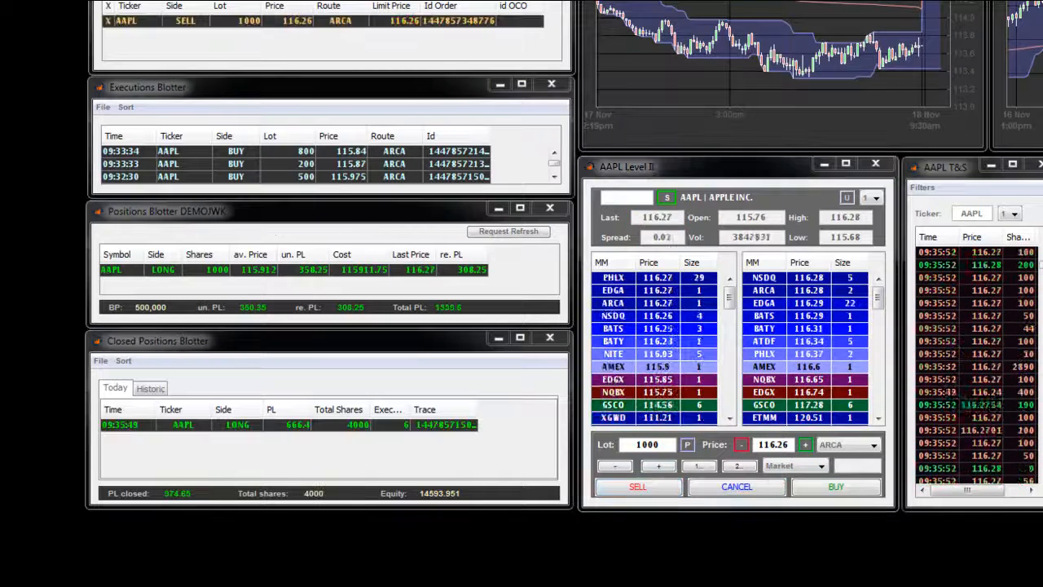